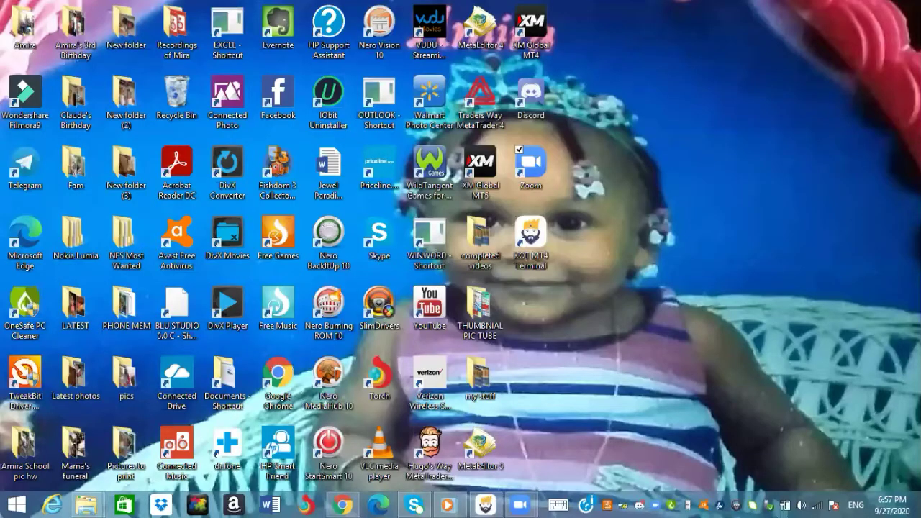
{"action": "mouse_move", "coordinate": [748, 56]}
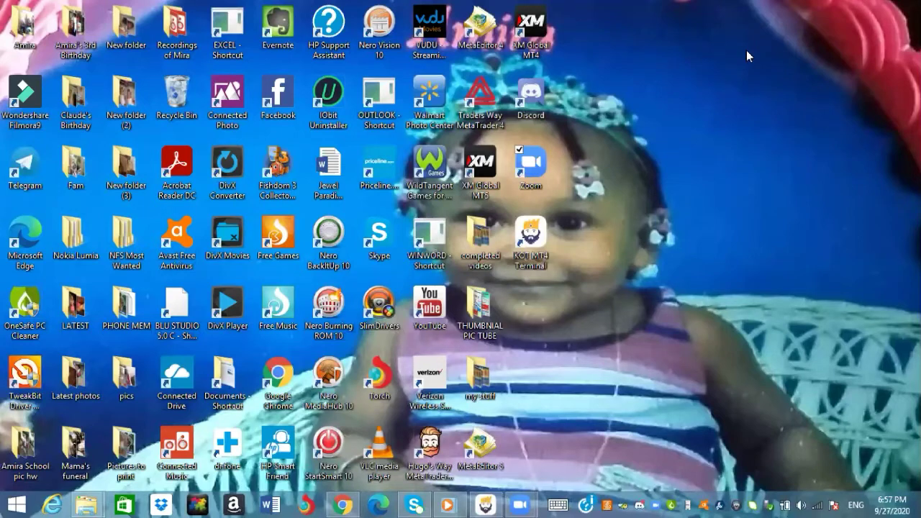
{"action": "mouse_move", "coordinate": [664, 198]}
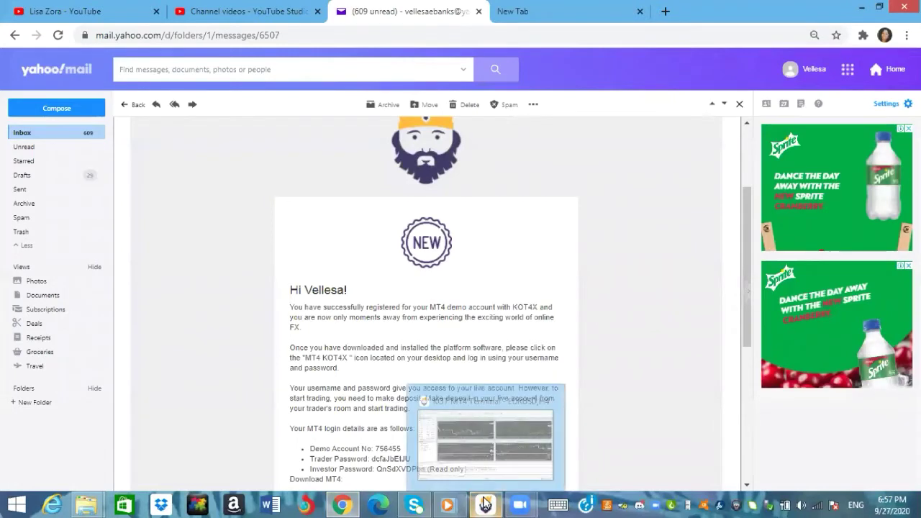
Bring the KOT MT4 trading terminal to the front from the Yahoo Mail email.
{"action": "left_click", "coordinate": [483, 504]}
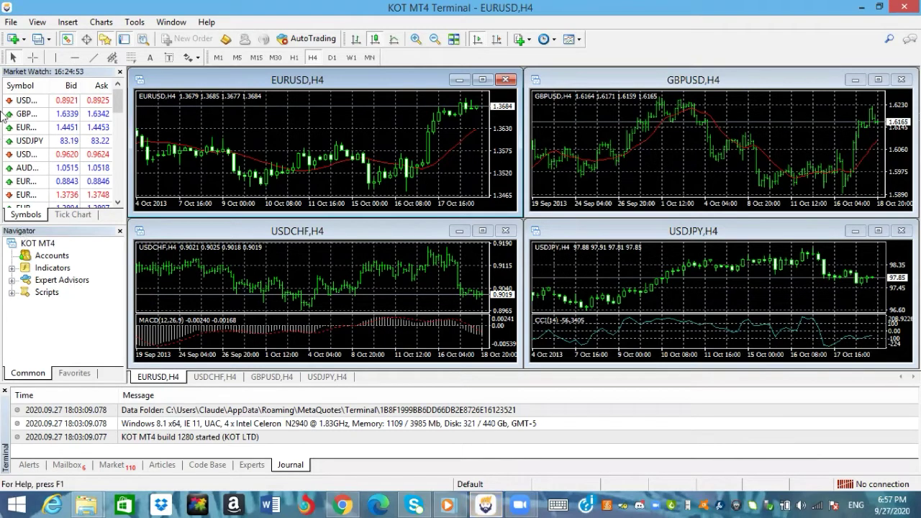
Start File > Login to Trade Account with the server left as KOT-Demo.
{"action": "left_click", "coordinate": [12, 22]}
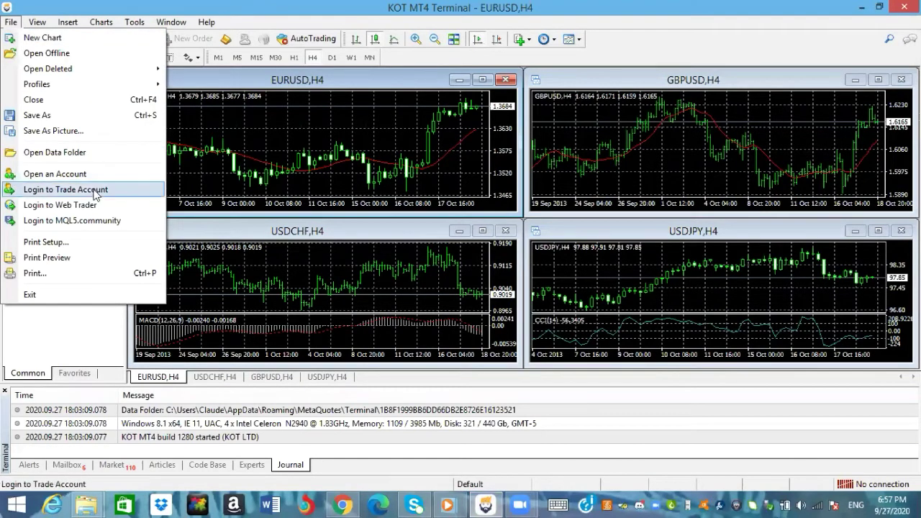
{"action": "left_click", "coordinate": [64, 190]}
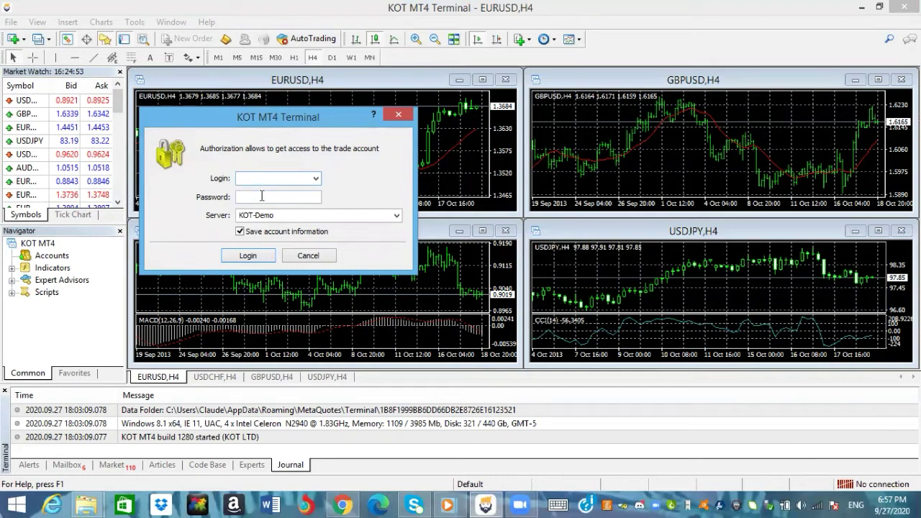
{"action": "mouse_move", "coordinate": [315, 216]}
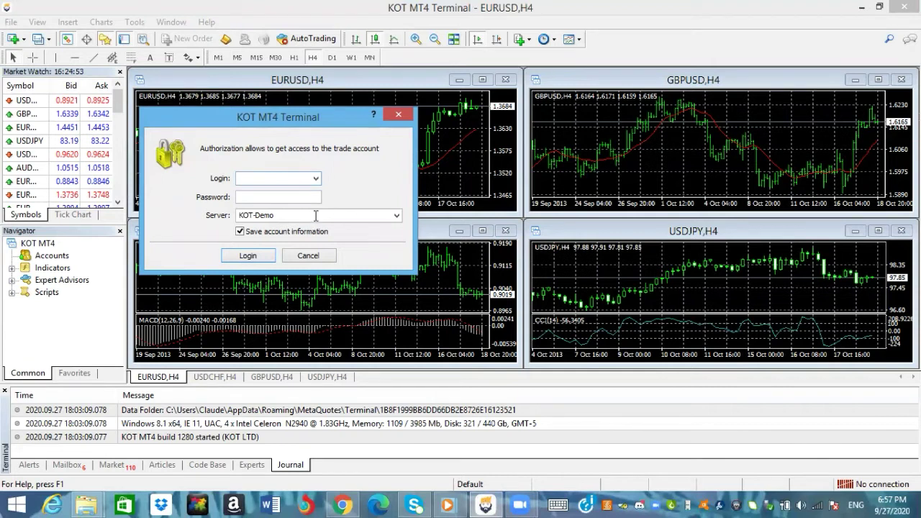
{"action": "mouse_move", "coordinate": [365, 216]}
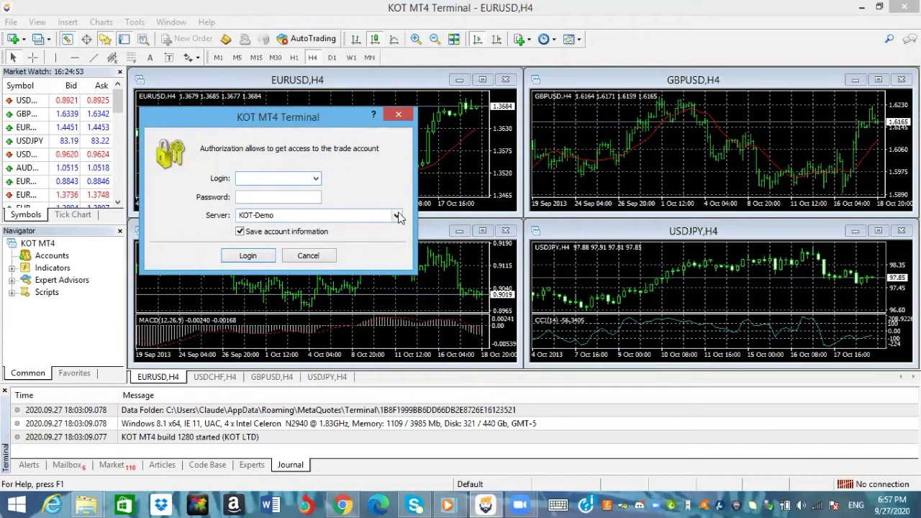
{"action": "left_click", "coordinate": [396, 216]}
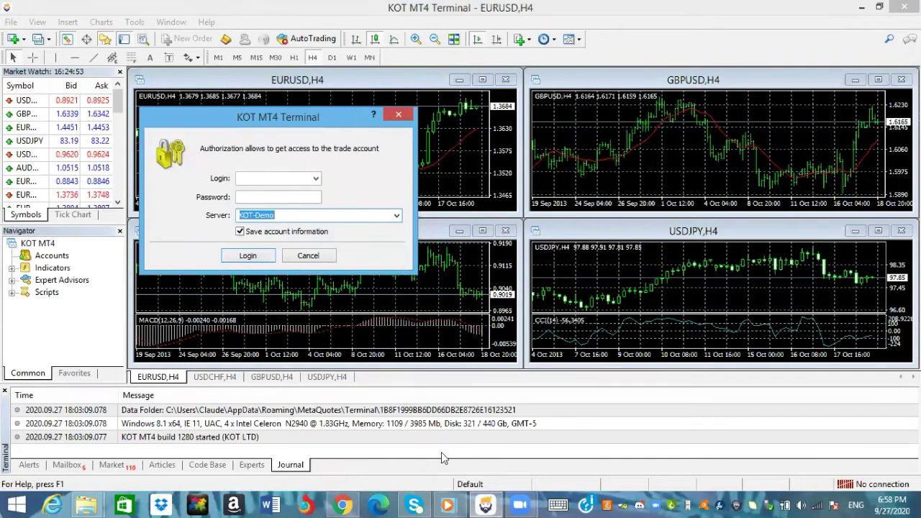
{"action": "left_click", "coordinate": [342, 504]}
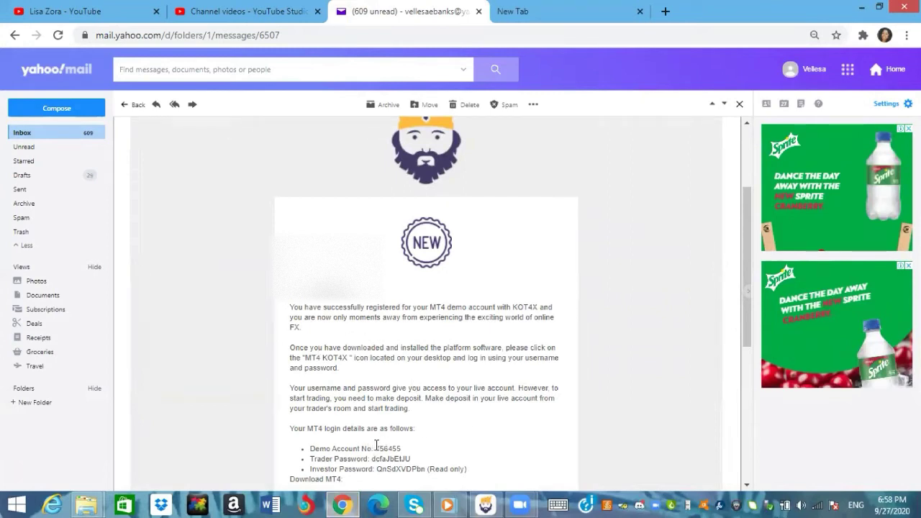
{"action": "double_click", "coordinate": [386, 449]}
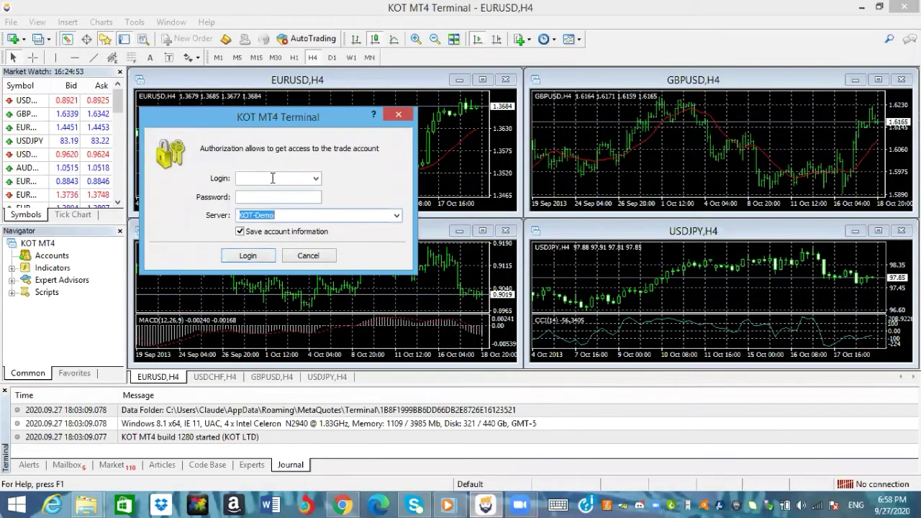
{"action": "right_click", "coordinate": [271, 178]}
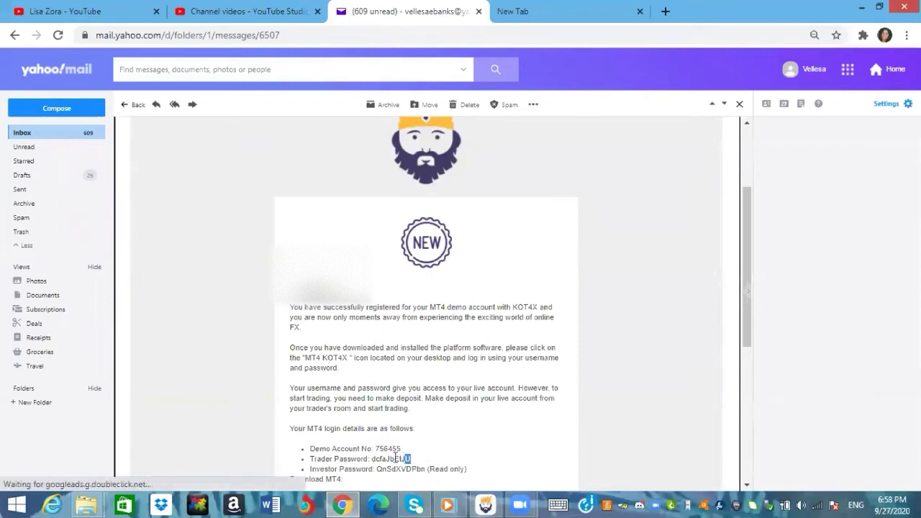
{"action": "double_click", "coordinate": [391, 457]}
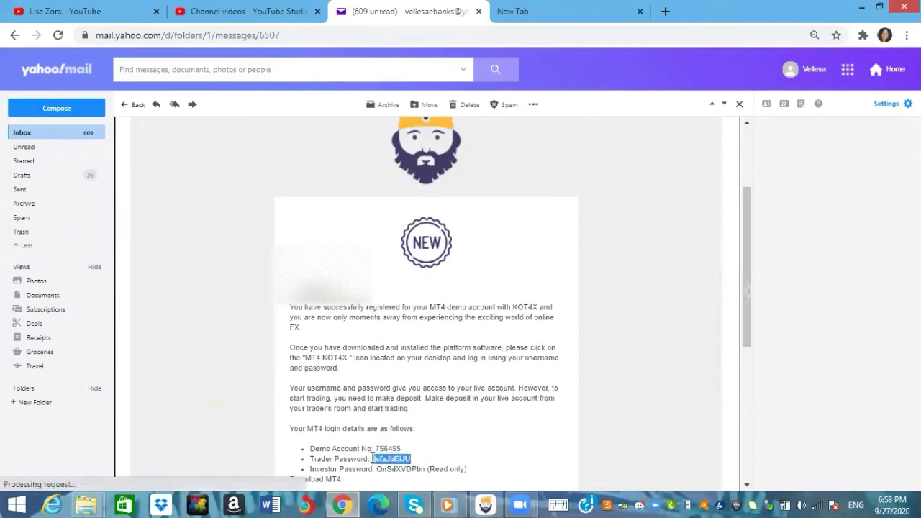
{"action": "right_click", "coordinate": [392, 458]}
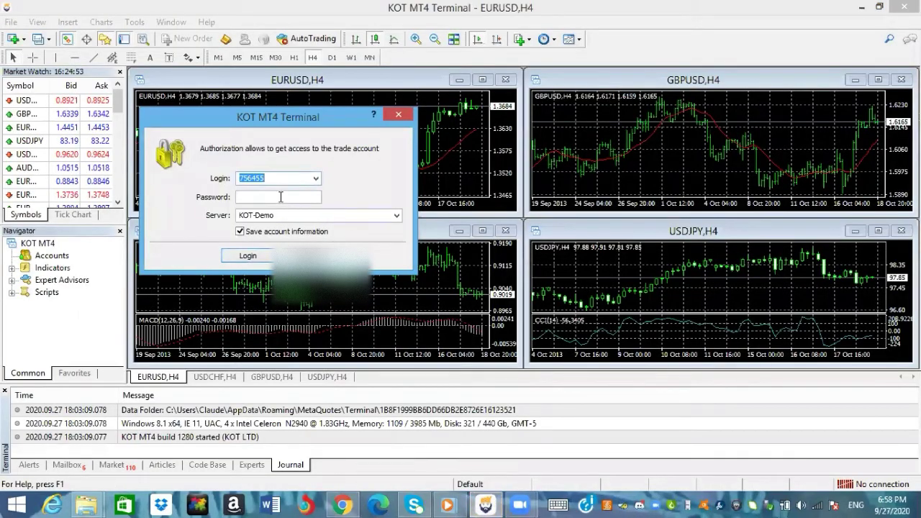
{"action": "right_click", "coordinate": [279, 196]}
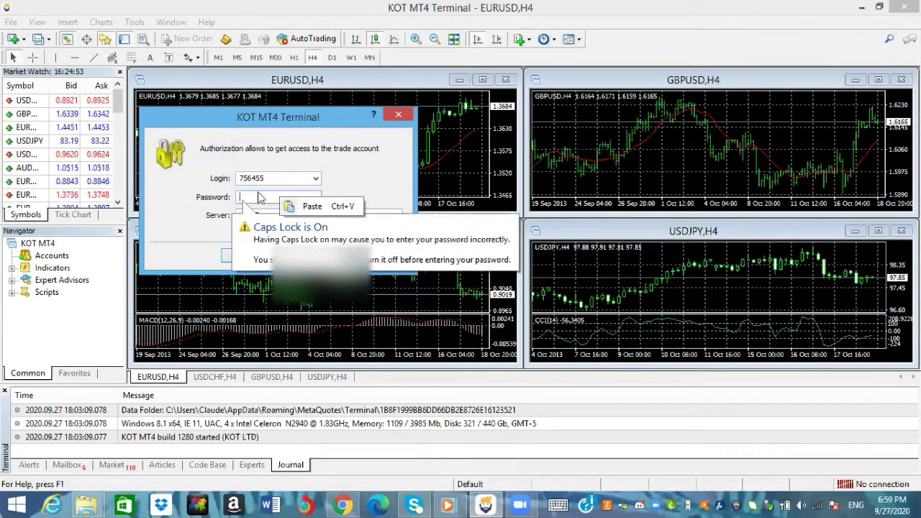
{"action": "left_click", "coordinate": [277, 197]}
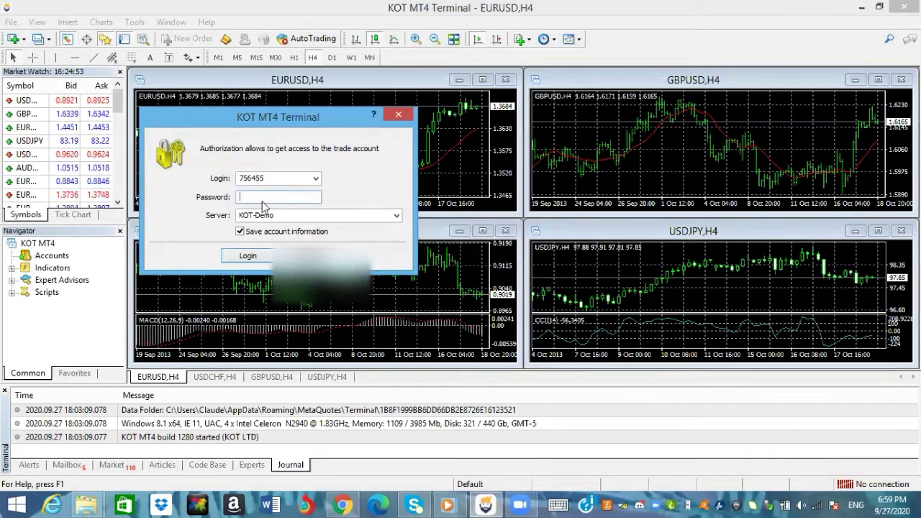
{"action": "type", "text": "password"}
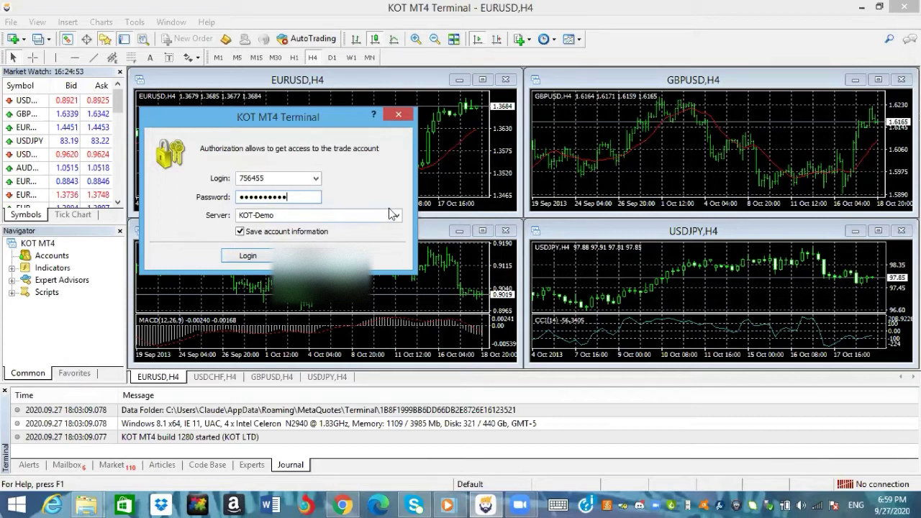
{"action": "left_click", "coordinate": [395, 216]}
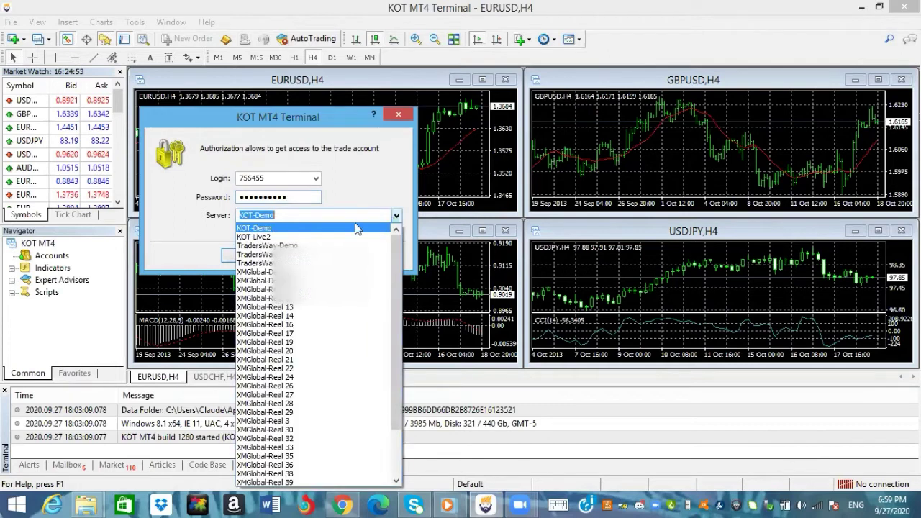
{"action": "mouse_move", "coordinate": [322, 230]}
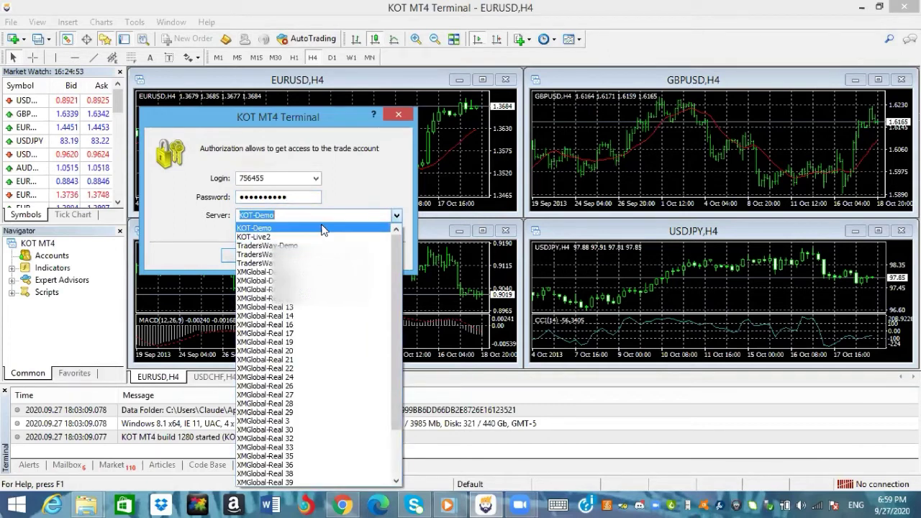
{"action": "left_click", "coordinate": [253, 227]}
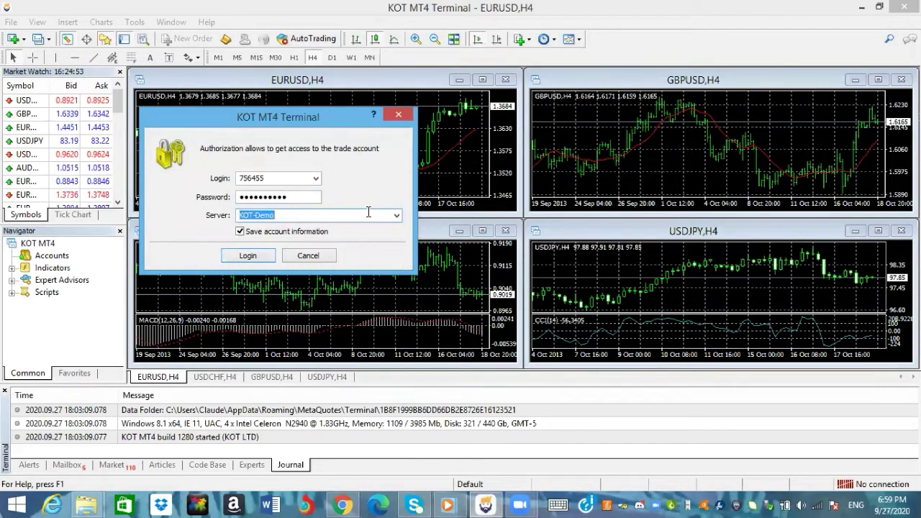
{"action": "left_click", "coordinate": [394, 216]}
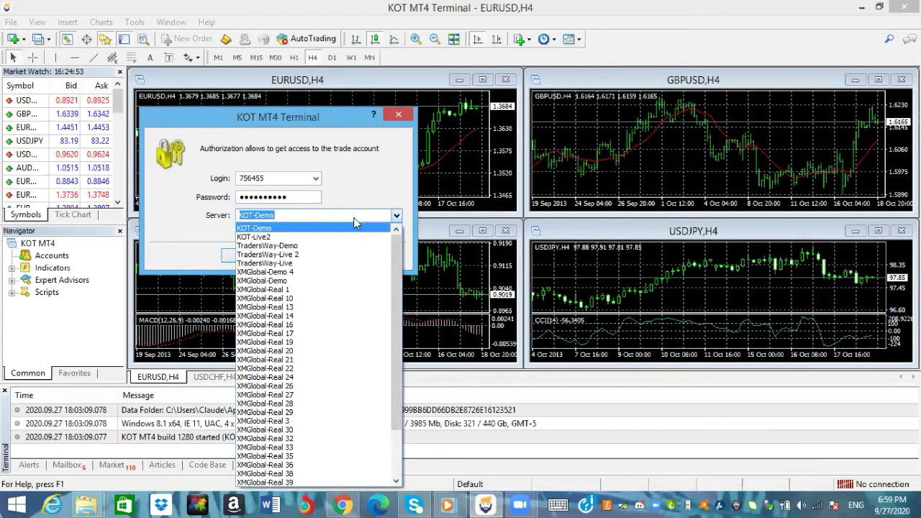
{"action": "left_click", "coordinate": [256, 227]}
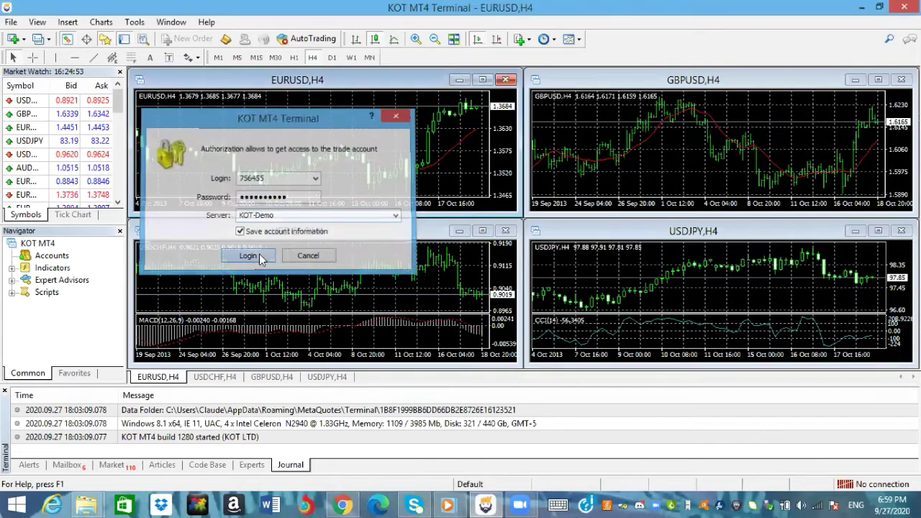
{"action": "left_click", "coordinate": [248, 256]}
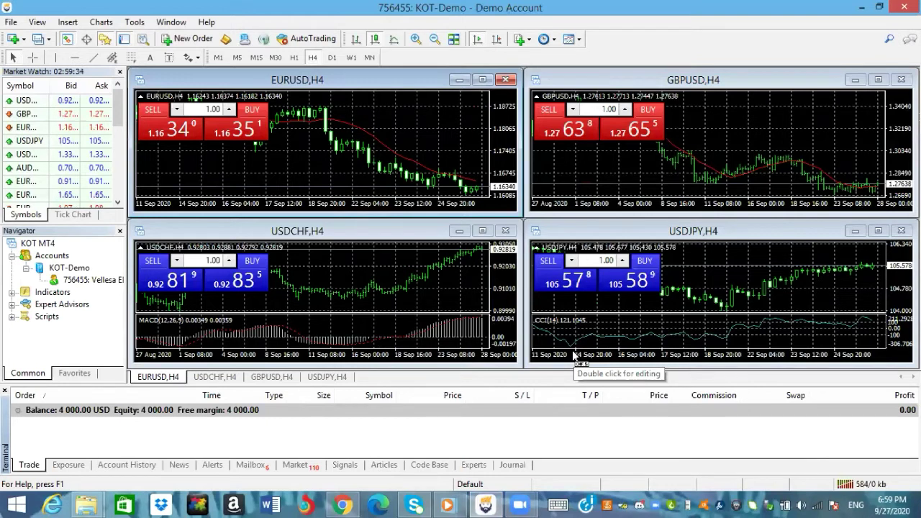
{"action": "left_click", "coordinate": [251, 463]}
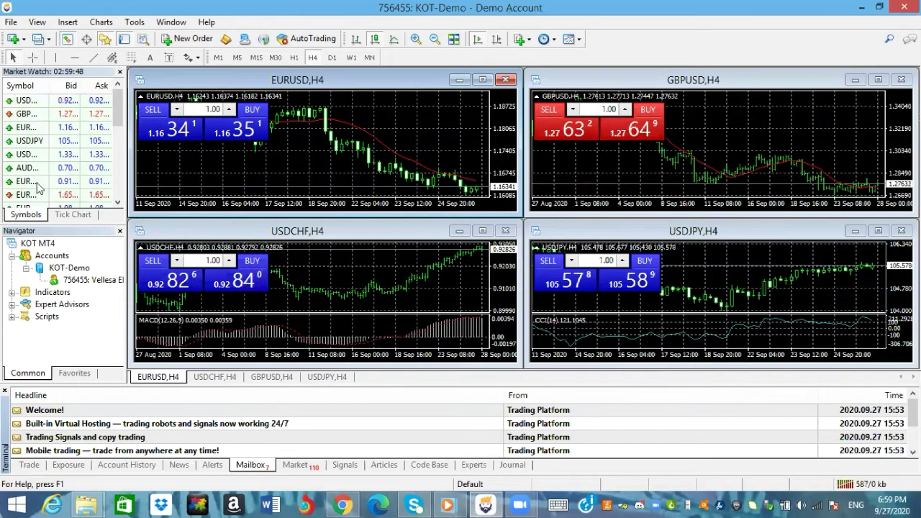
{"action": "left_click", "coordinate": [11, 22]}
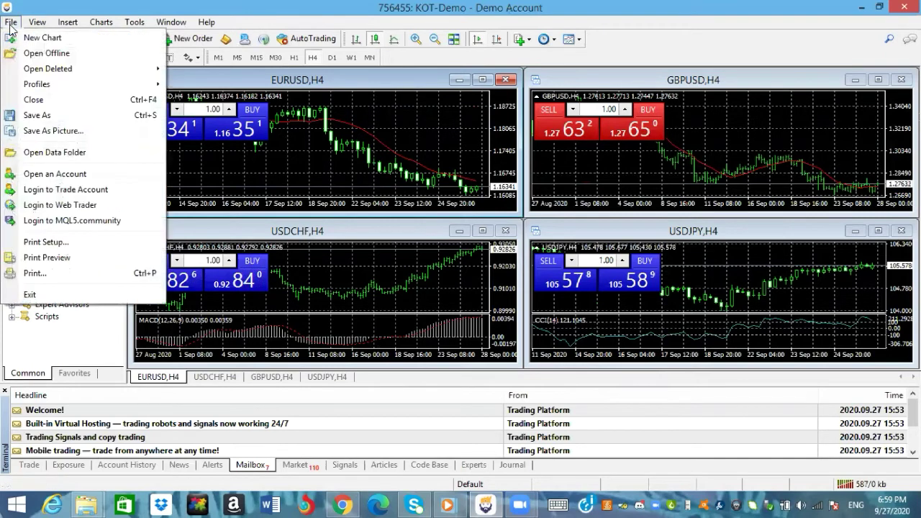